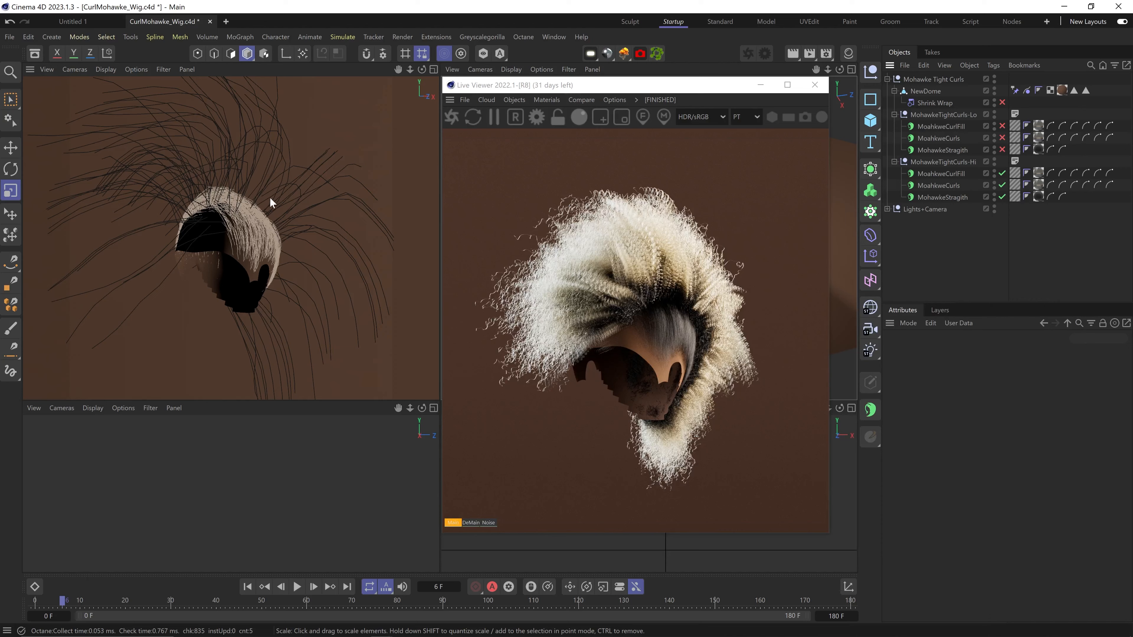
mouse_move(654, 242)
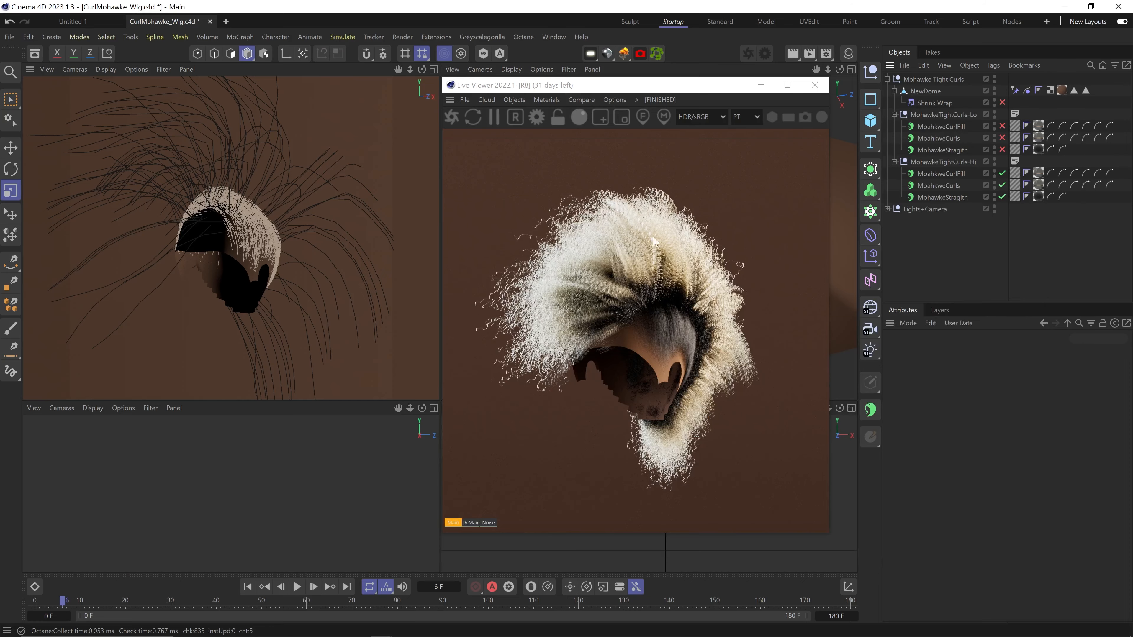
mouse_move(519, 248)
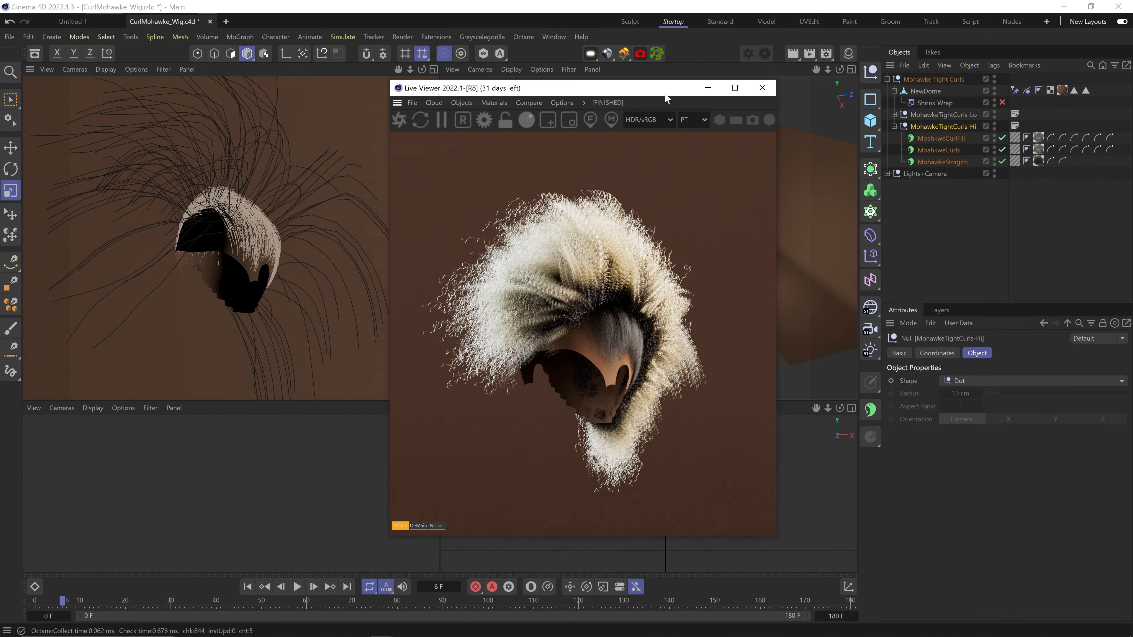
Set the three Hi mohawk hair objects' Generate Type to Flat.
left_click(761, 88)
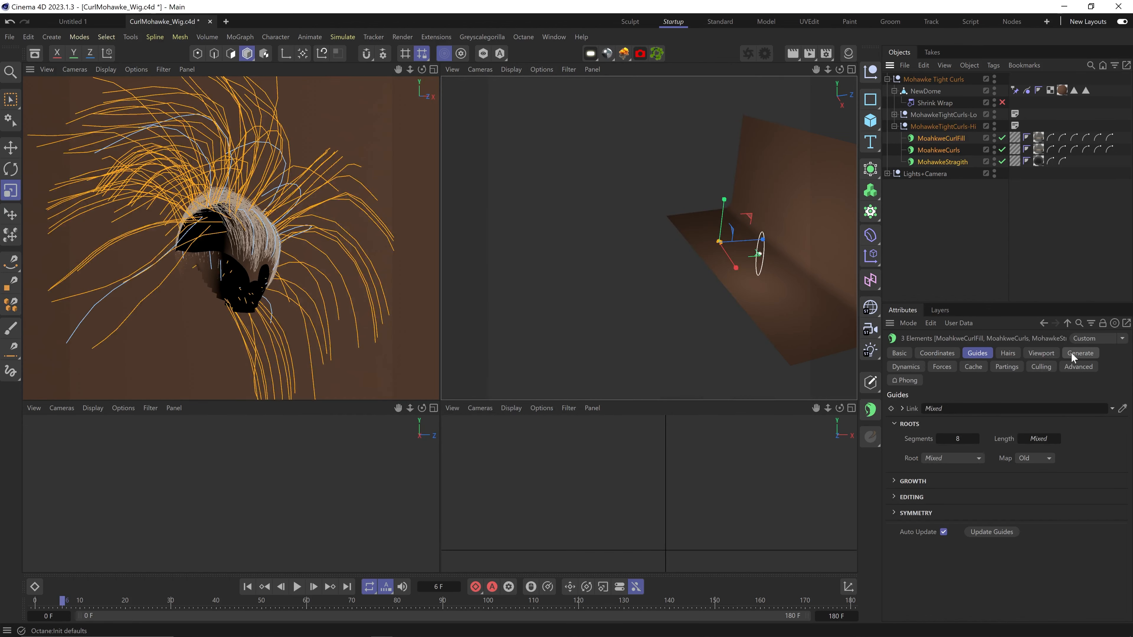
left_click(1080, 353)
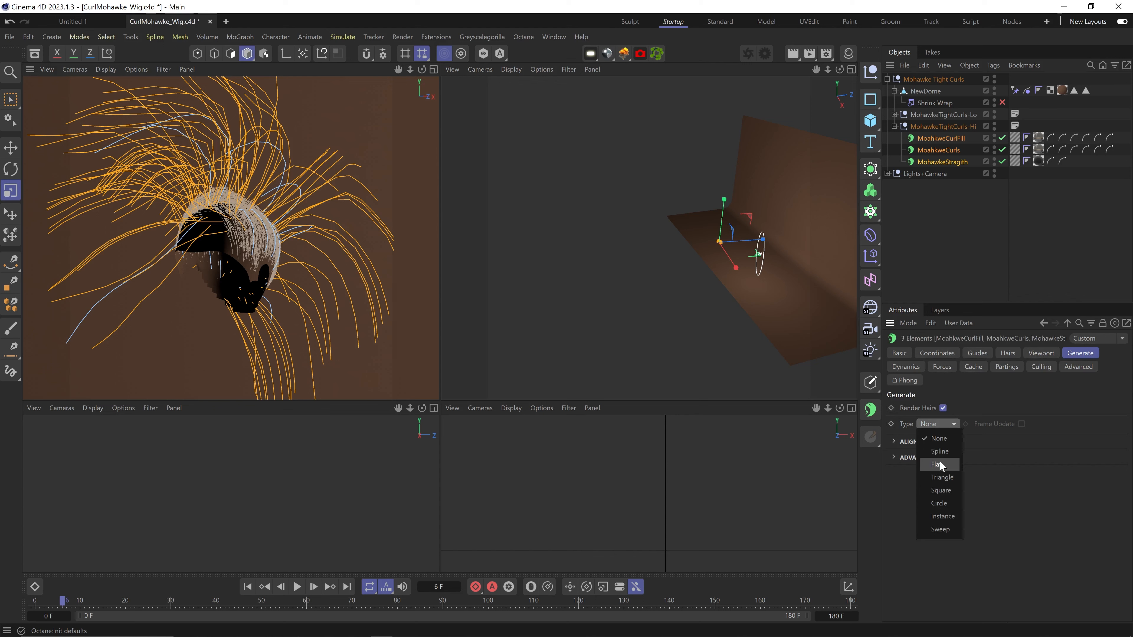
left_click(939, 464)
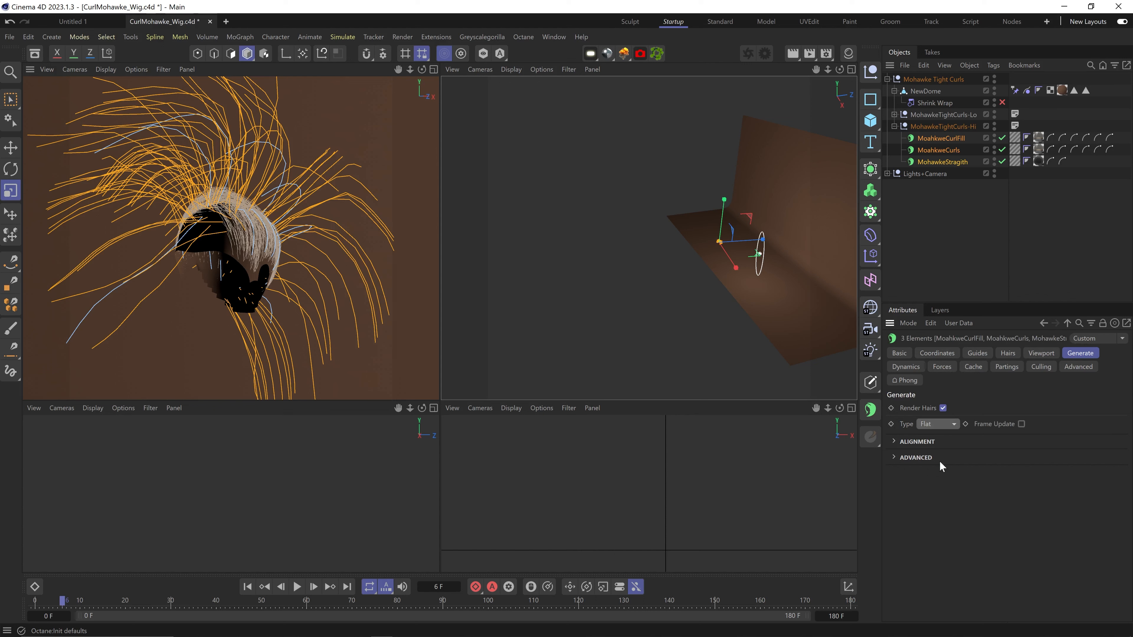
left_click(936, 425)
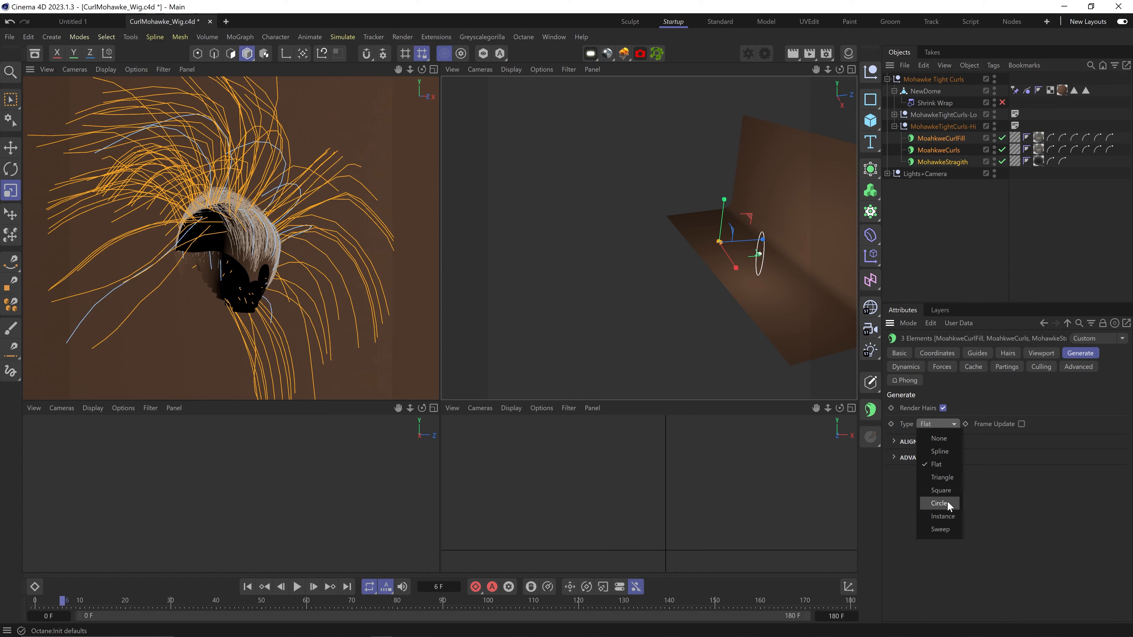
mouse_move(1000, 495)
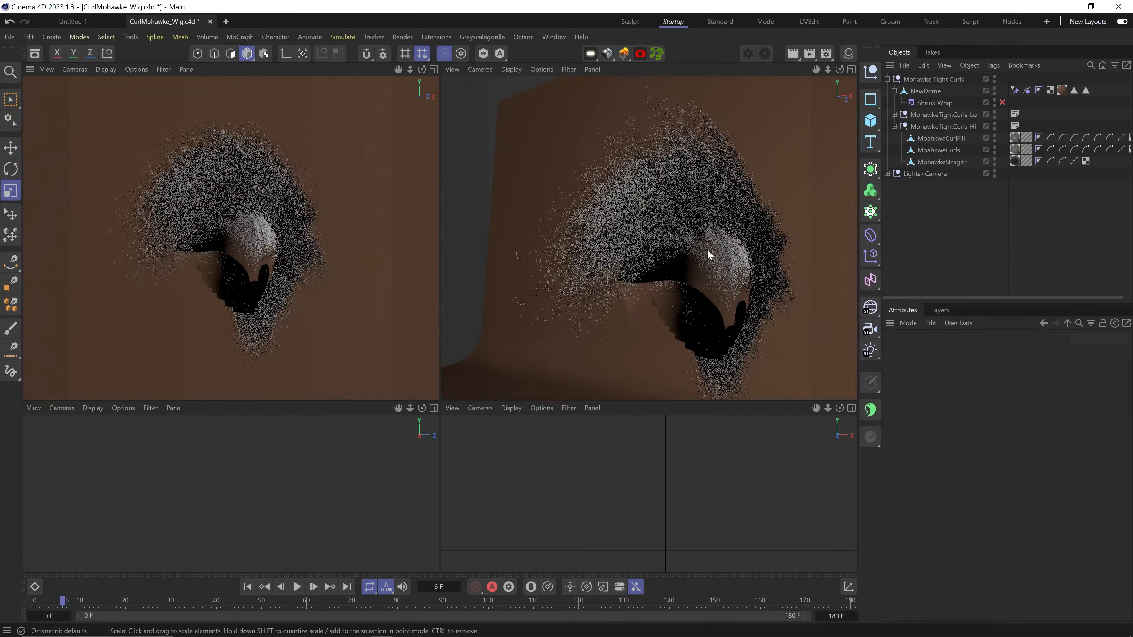
Export the Hi hair group as FBX with Selection Only enabled.
left_click(10, 37)
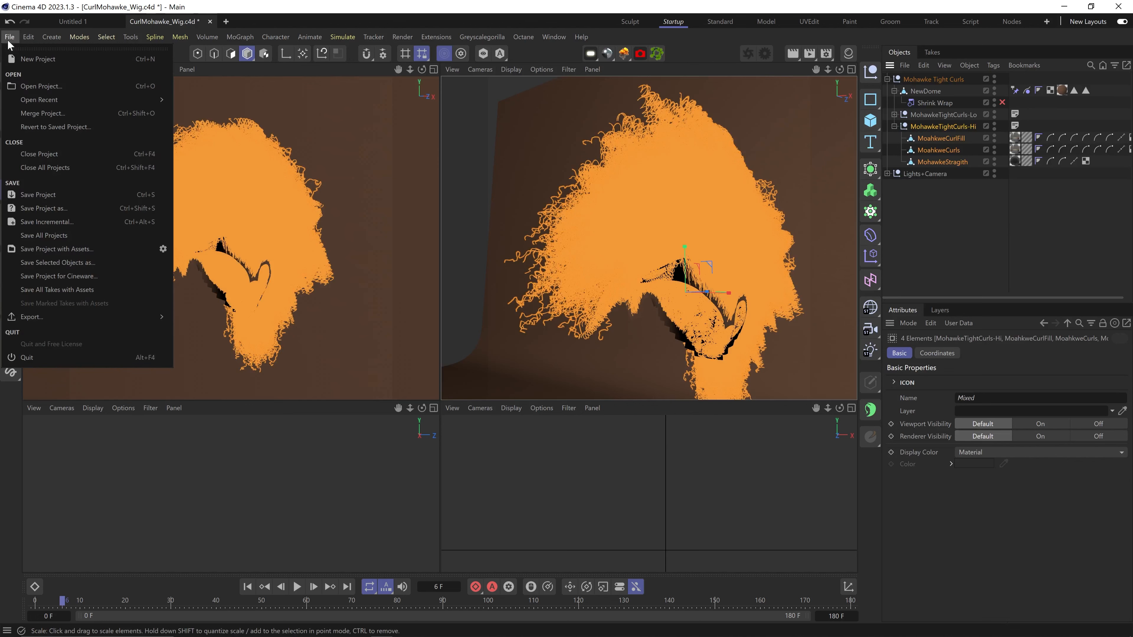
left_click(31, 316)
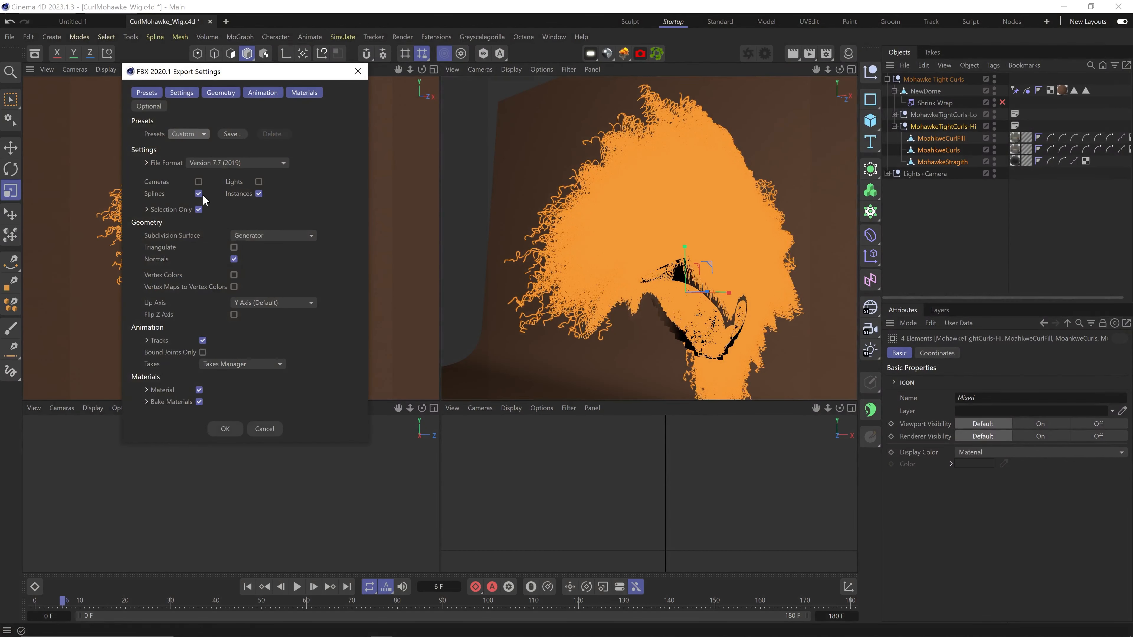
mouse_move(205, 227)
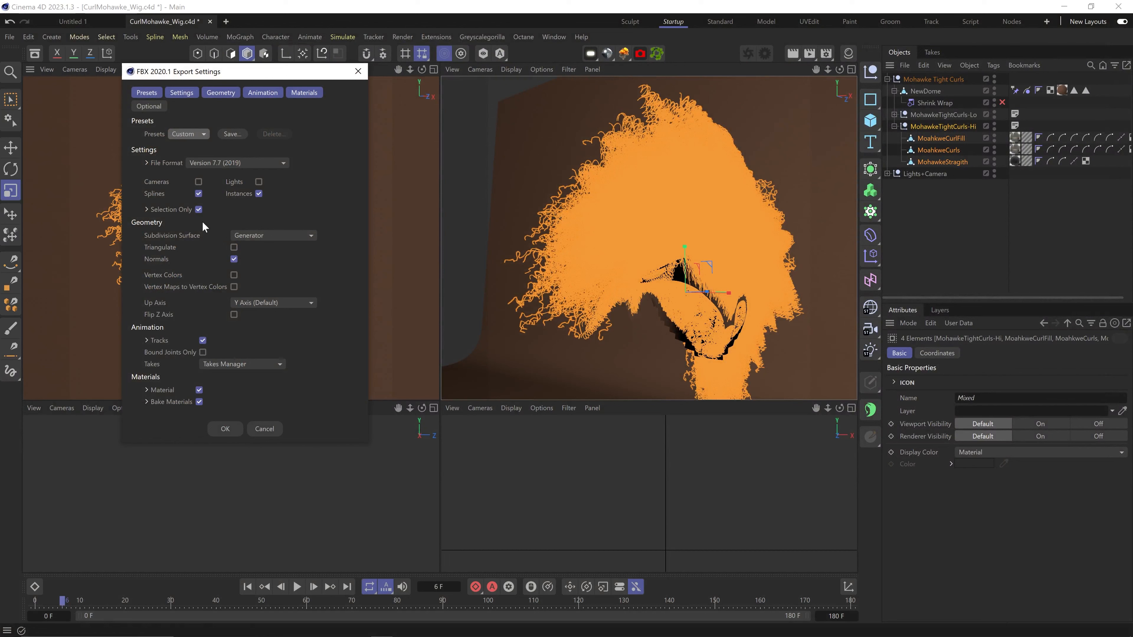
left_click(198, 210)
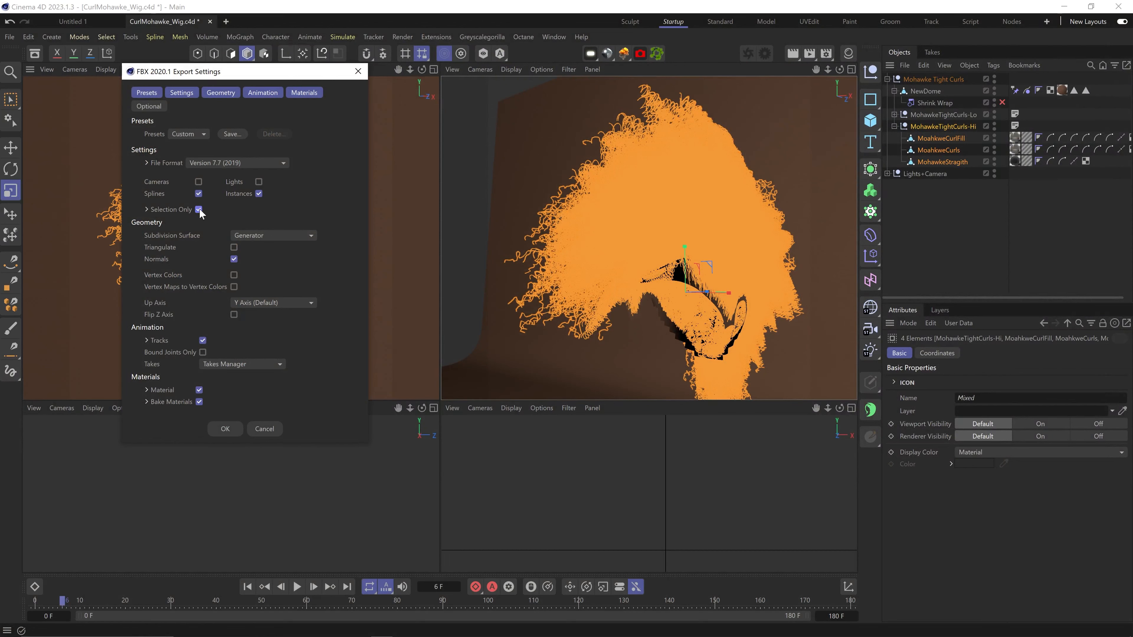
left_click(225, 429)
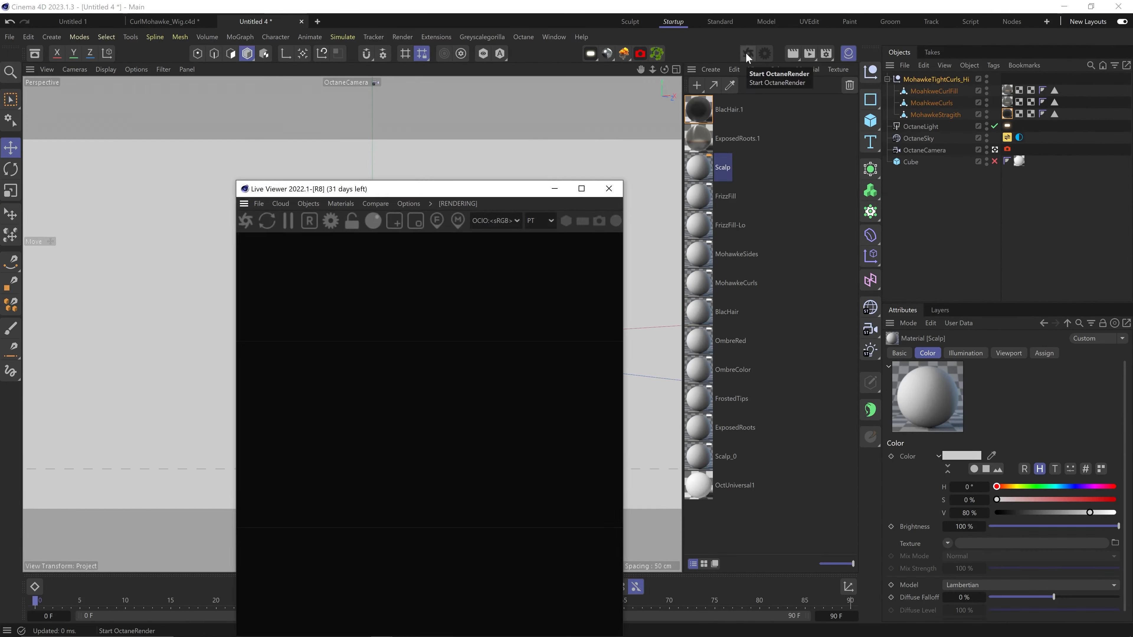
Return to the CurlMohawke_Wig scene with the Lo hair objects selected.
left_click(747, 53)
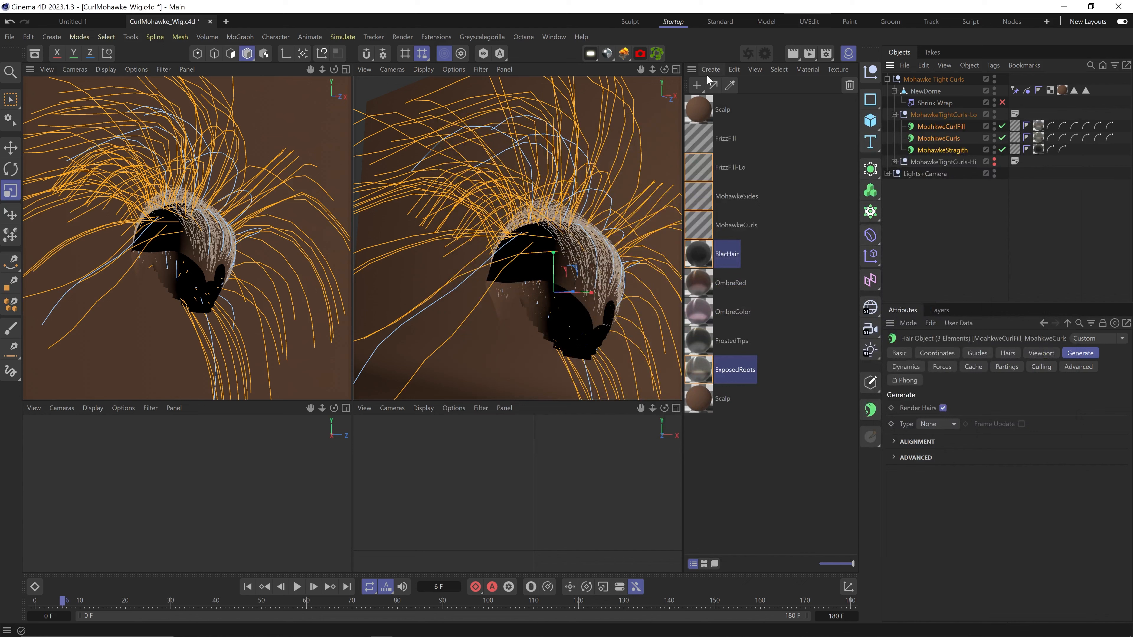
Set the three Lo mohawk hair objects' Generate Type to Flat.
left_click(948, 424)
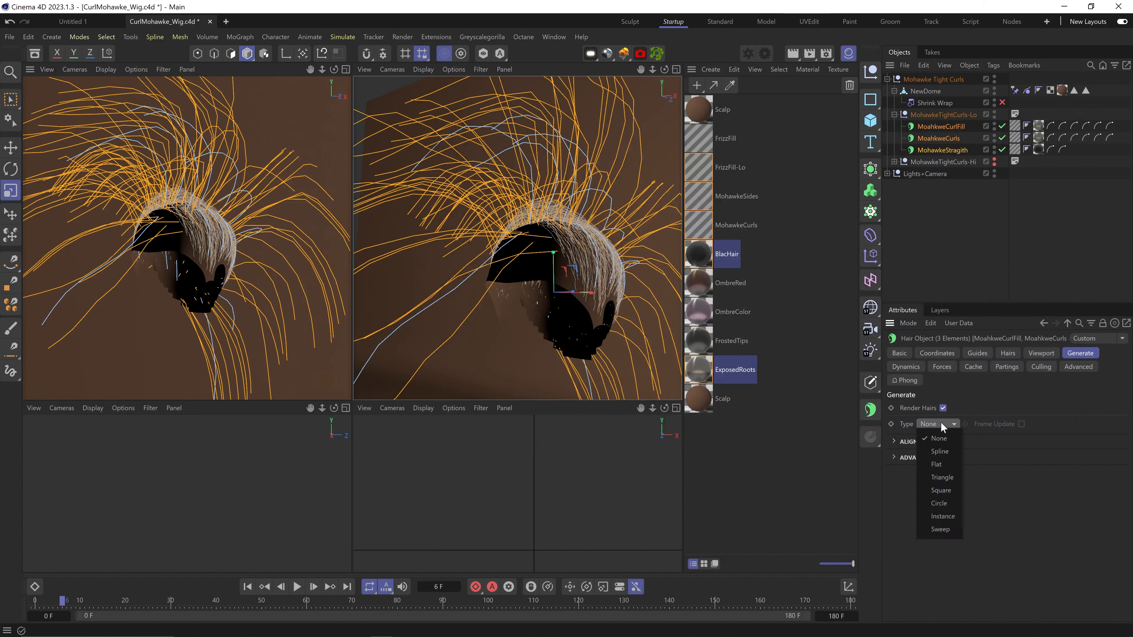
left_click(940, 452)
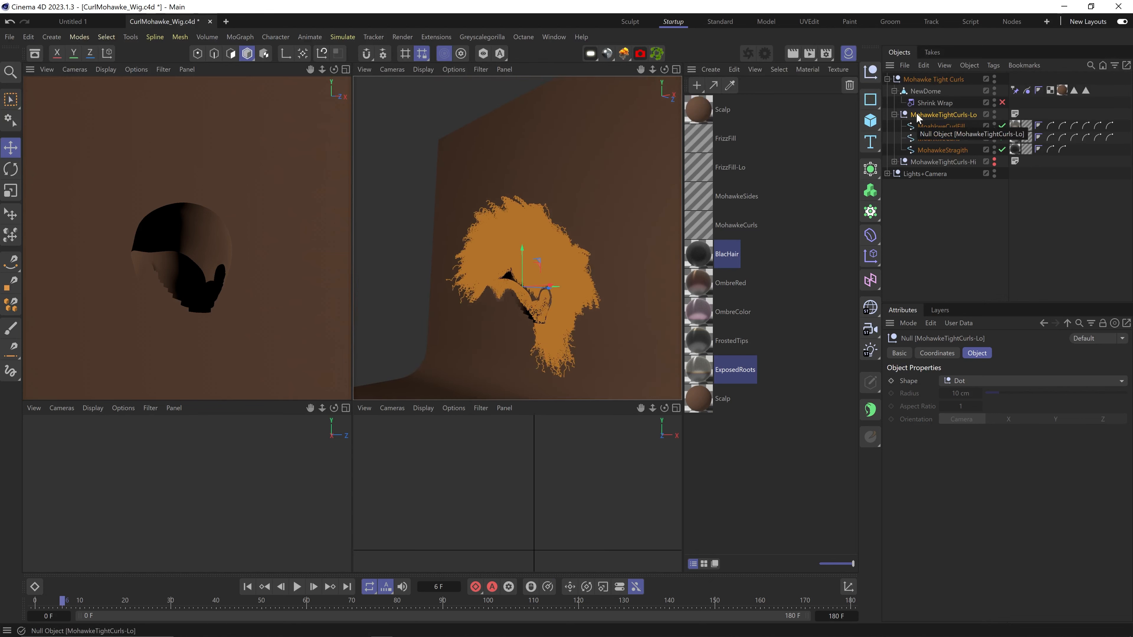
Export the Lo hair group as FBX with Selection Only and save the wig file.
left_click(10, 37)
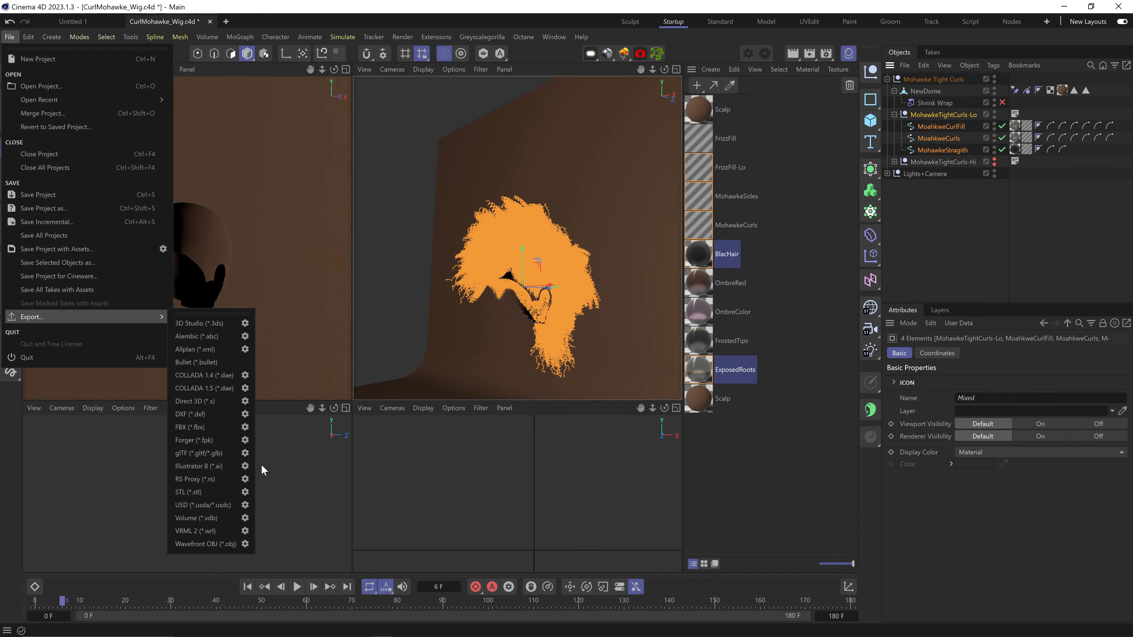
left_click(190, 427)
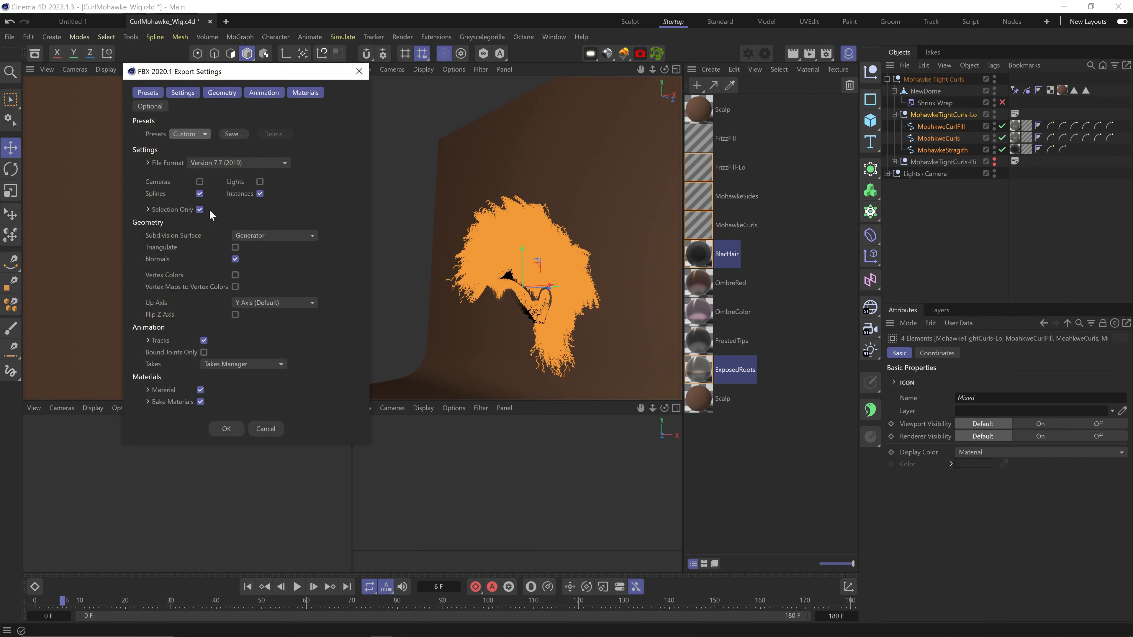
left_click(225, 429)
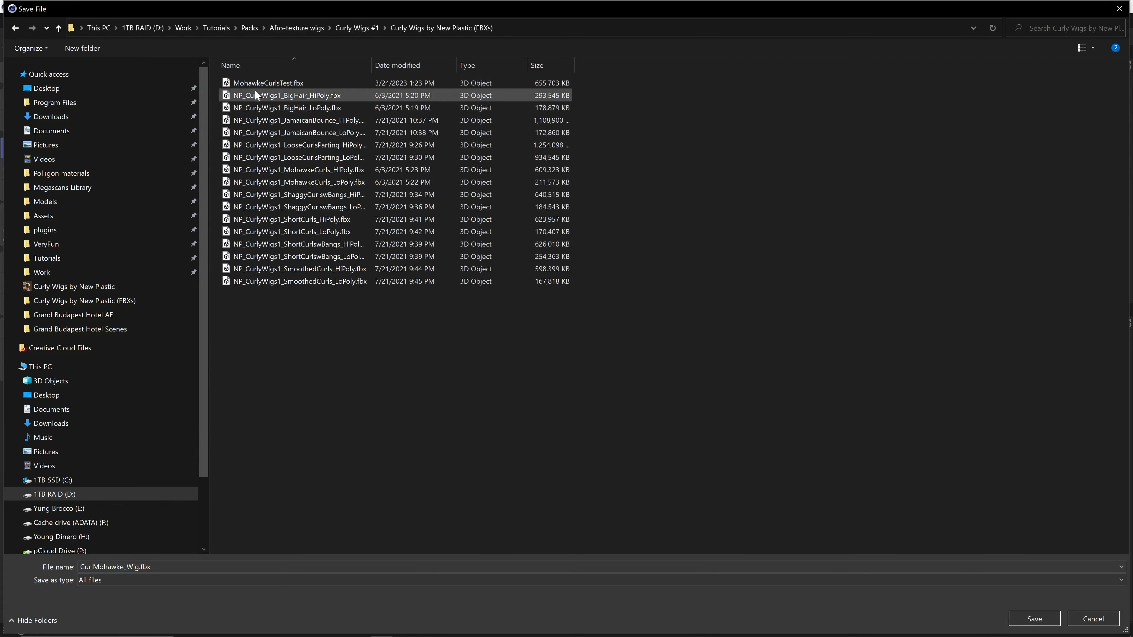
left_click(1033, 619)
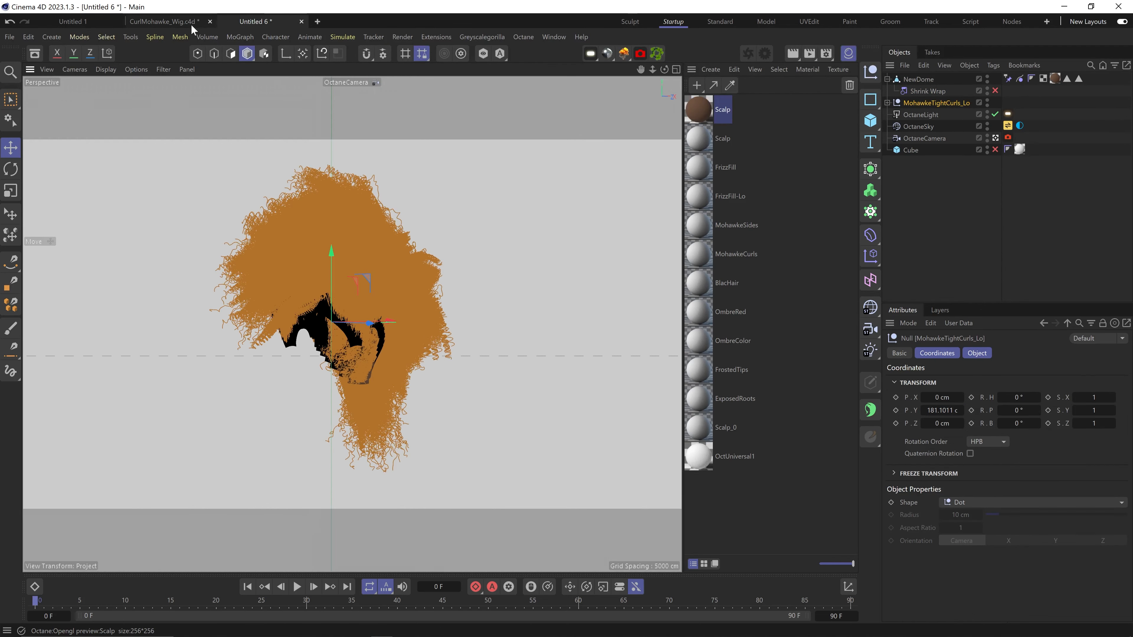
Select the MohawkeTightCurls_Lo spline children for Octane Object Tags with the Live Viewer running.
left_click(749, 52)
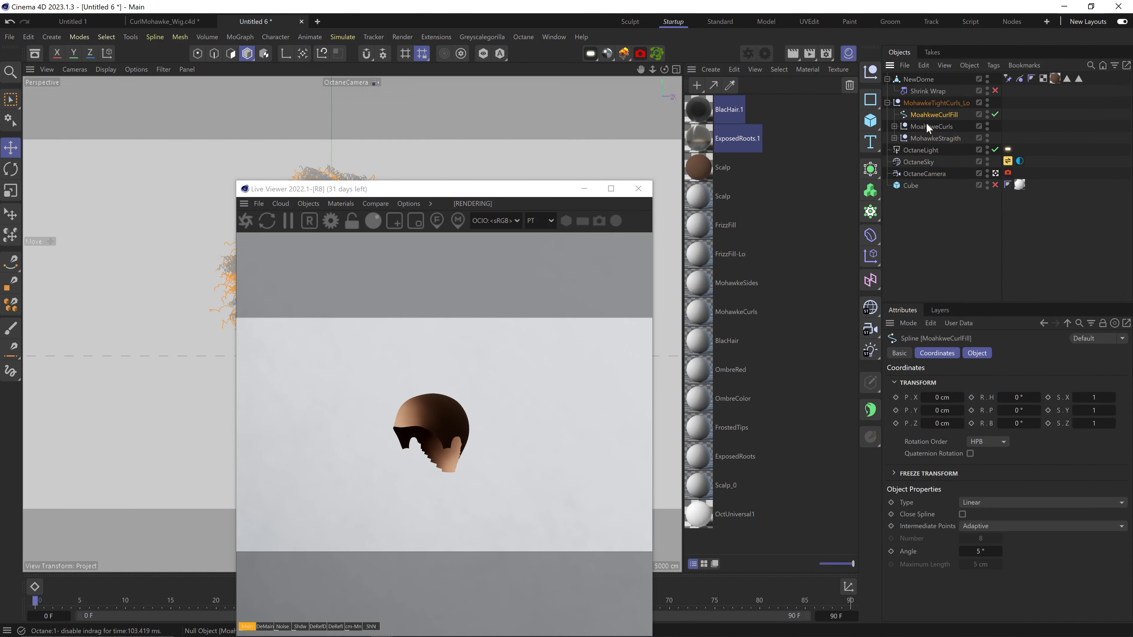
left_click(937, 138)
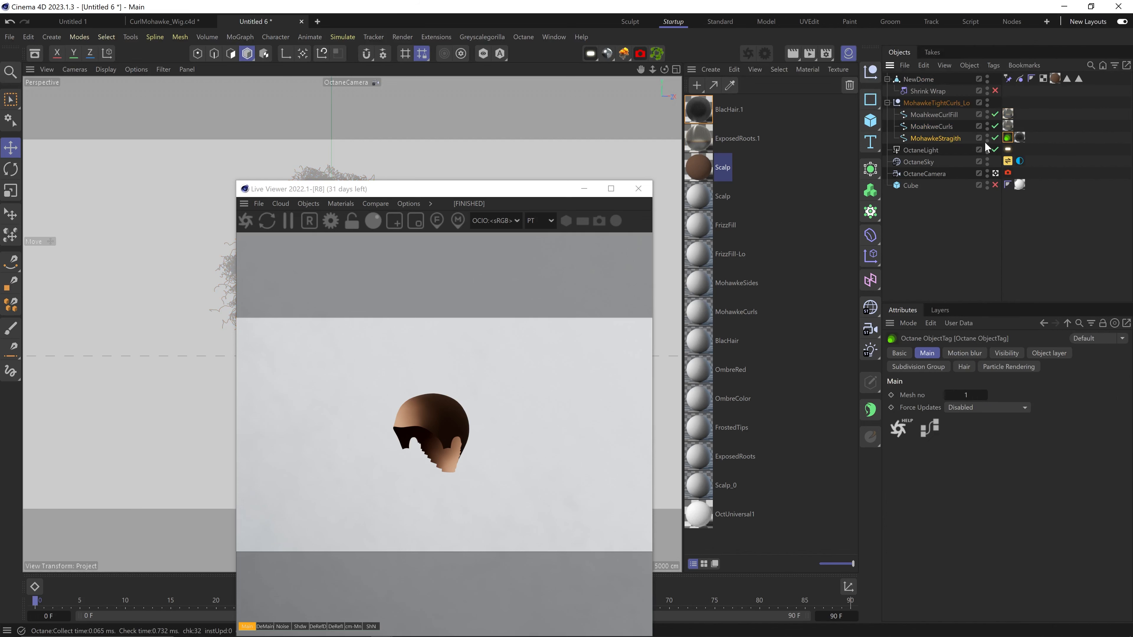
Enable Render As Hair on the splines' Octane Object Tags.
left_click(963, 366)
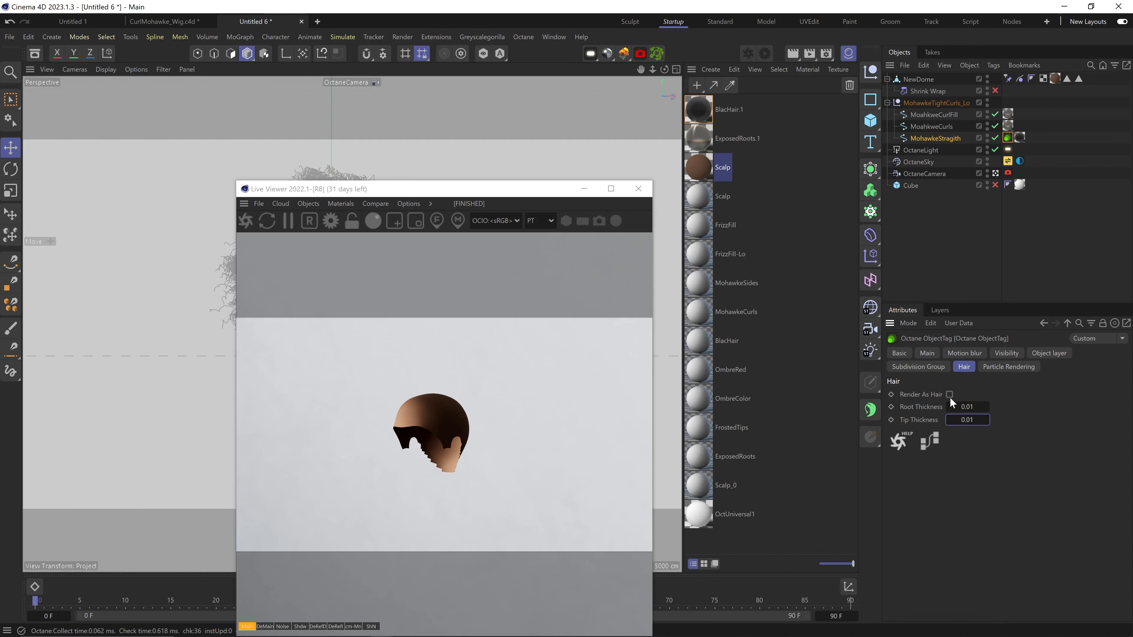
left_click(949, 395)
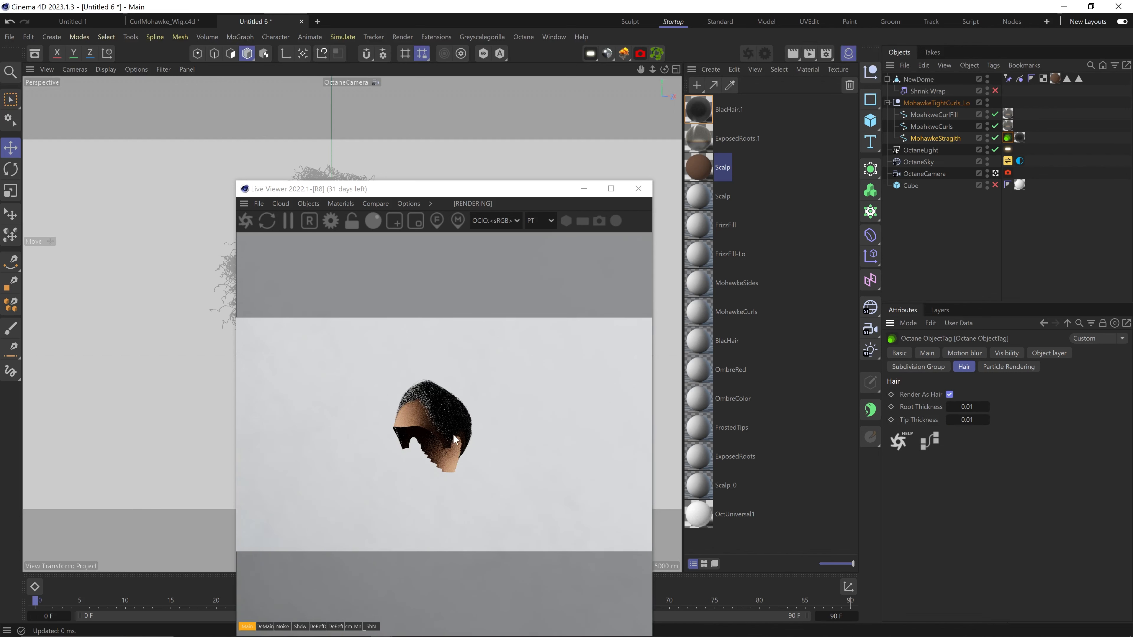